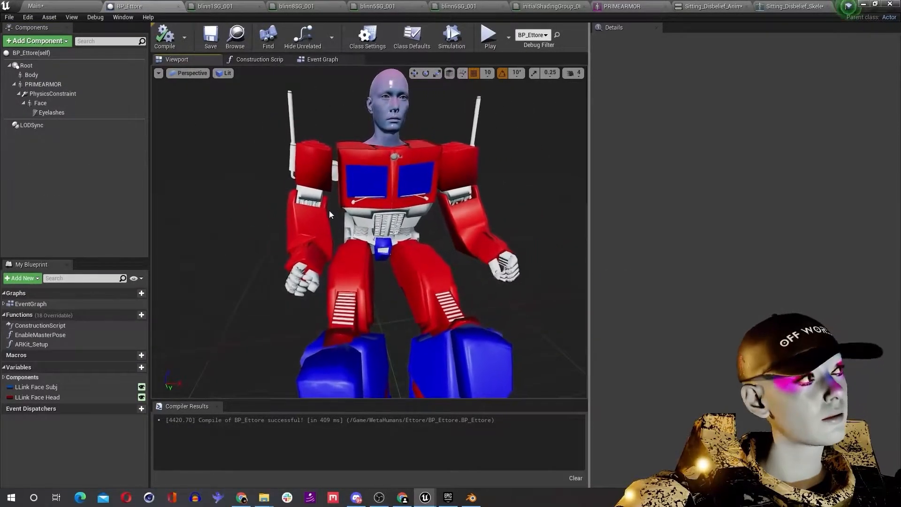
- Select the Face component in BP_Ettore to show its transform, socket and animation details
{"action": "left_click", "coordinate": [41, 104]}
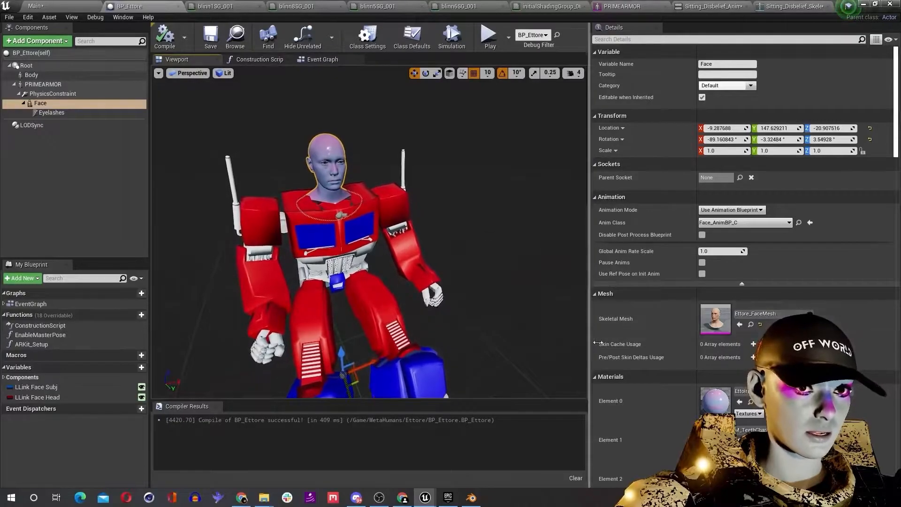
{"action": "left_click", "coordinate": [42, 83]}
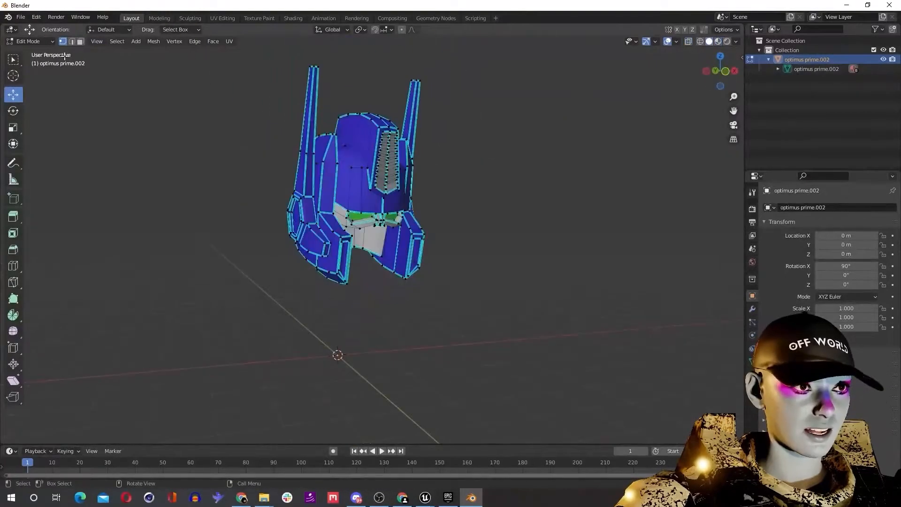
- Return to Object Mode and export the helmet as FBX into the custom models folder
{"action": "key", "text": "Tab"}
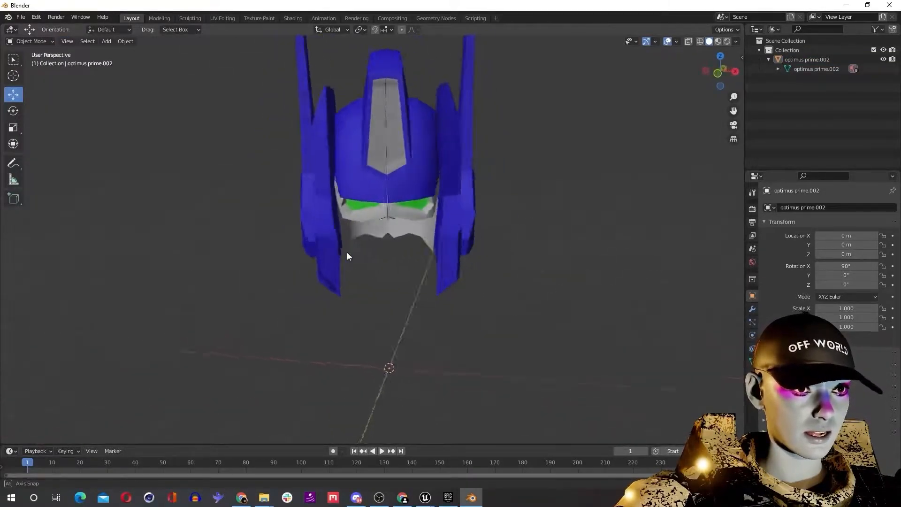
{"action": "left_click", "coordinate": [20, 17]}
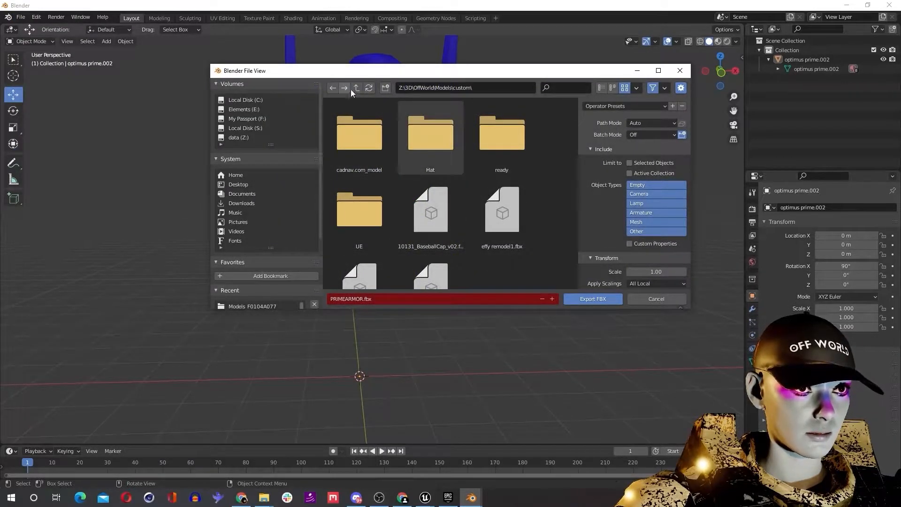
{"action": "left_click", "coordinate": [357, 88]}
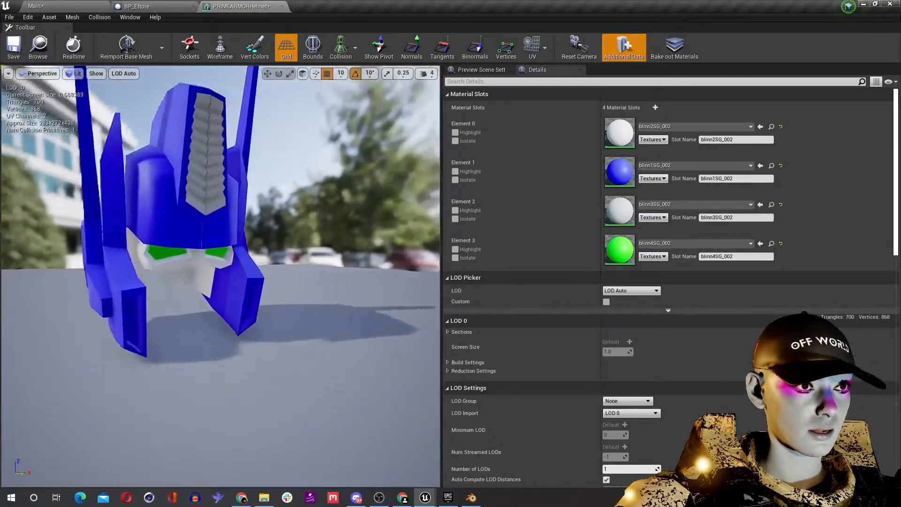
- Back in BP_Ettore, select the PRIMEARMOR component and then the Face component's details
{"action": "left_click", "coordinate": [137, 6]}
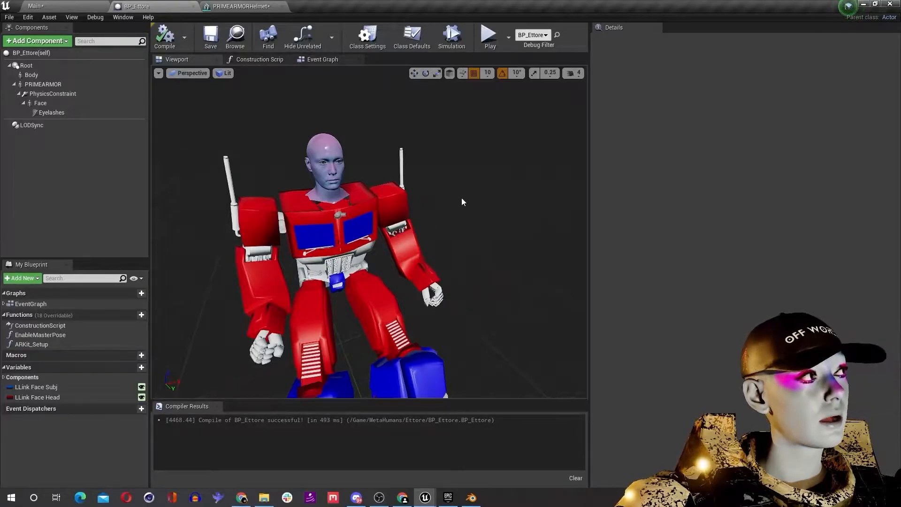
{"action": "left_click", "coordinate": [43, 84]}
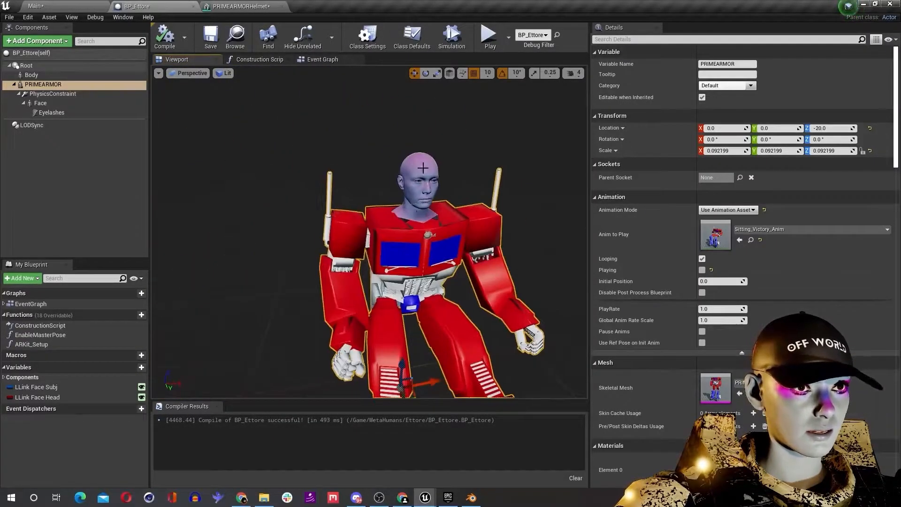
{"action": "left_click", "coordinate": [40, 103]}
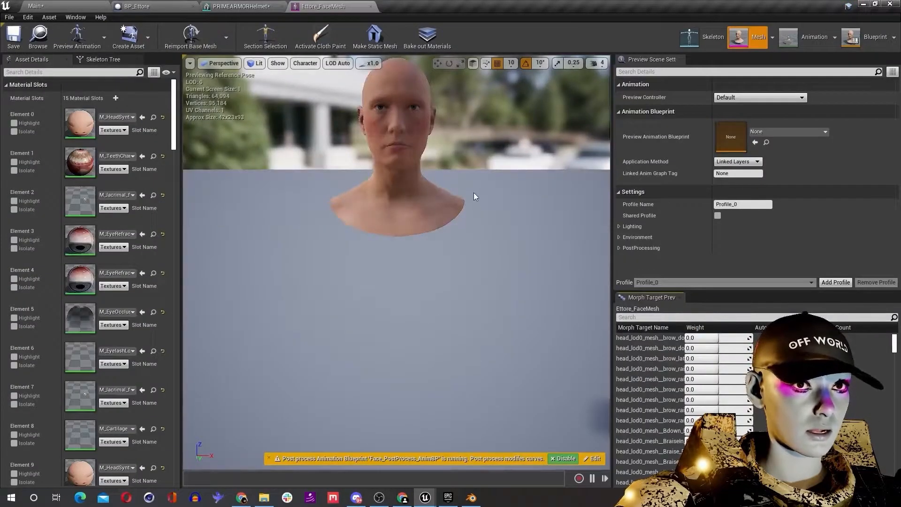
- Open the face mesh's Skeleton editor and inspect the face hair bones in the tree
{"action": "left_click", "coordinate": [712, 36]}
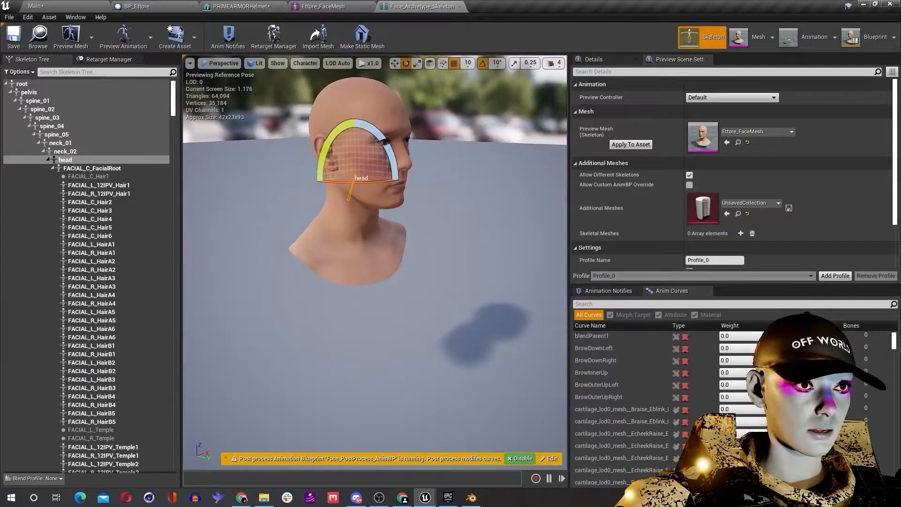
{"action": "left_click", "coordinate": [90, 227]}
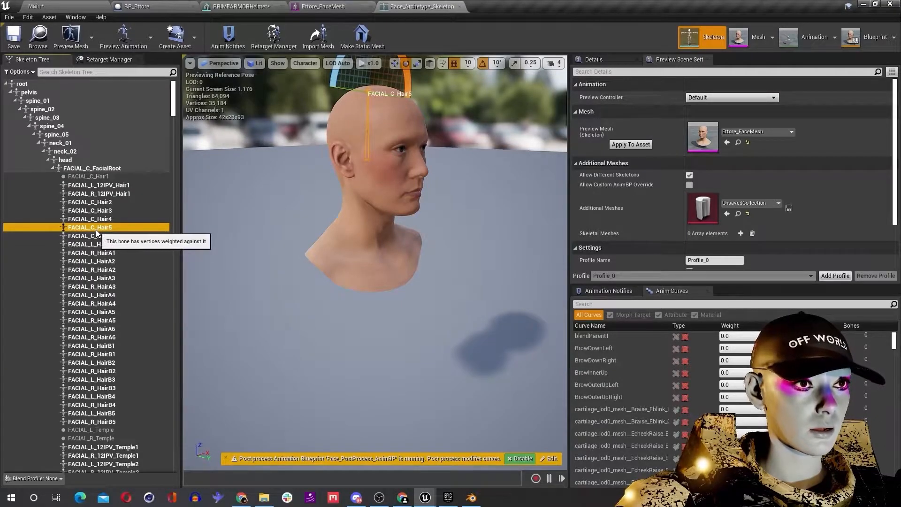
{"action": "mouse_move", "coordinate": [375, 142]}
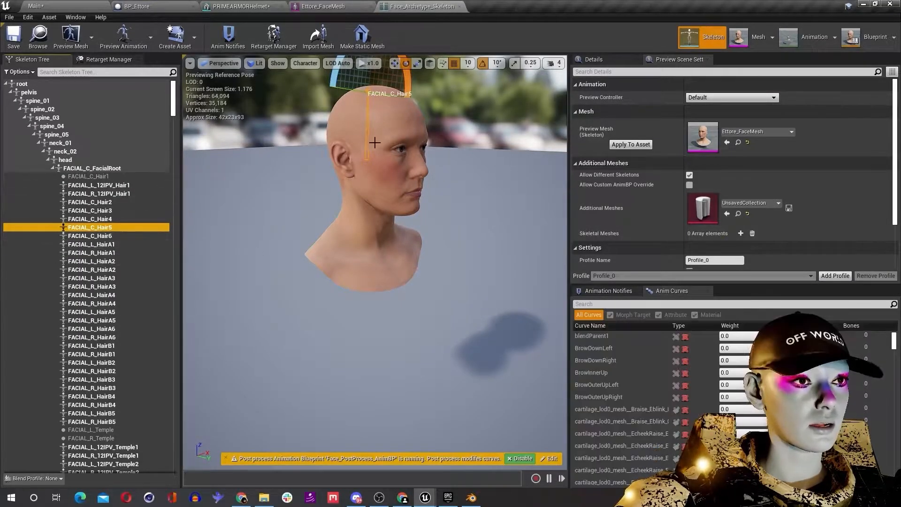
{"action": "left_click", "coordinate": [90, 235]}
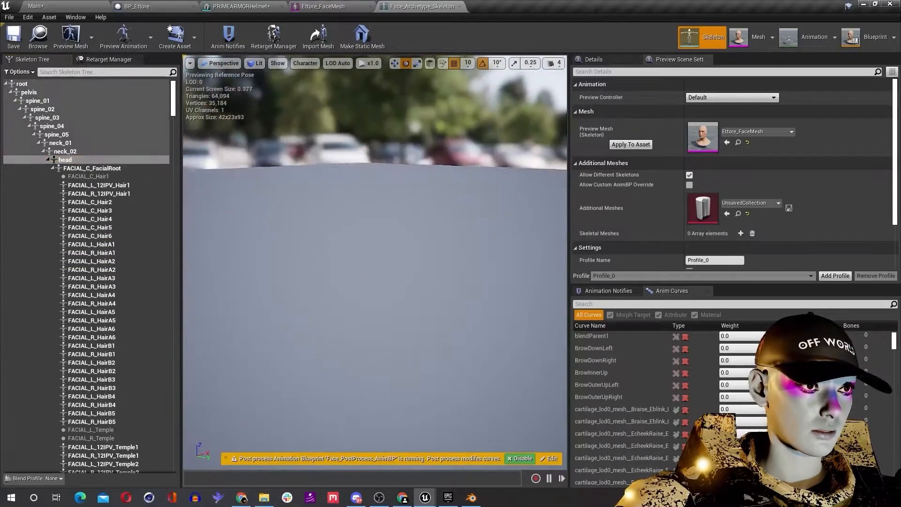
- Add a socket named headSocket to the head bone
{"action": "left_click", "coordinate": [65, 160]}
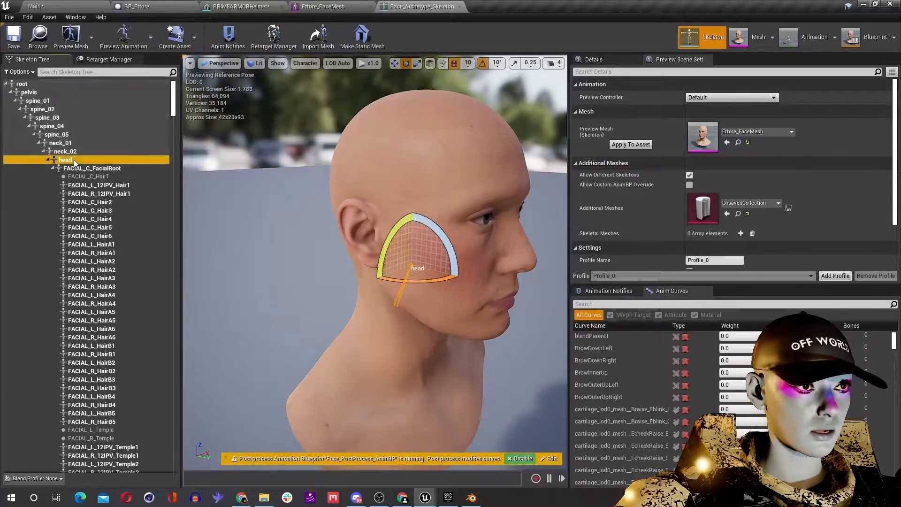
{"action": "right_click", "coordinate": [66, 159]}
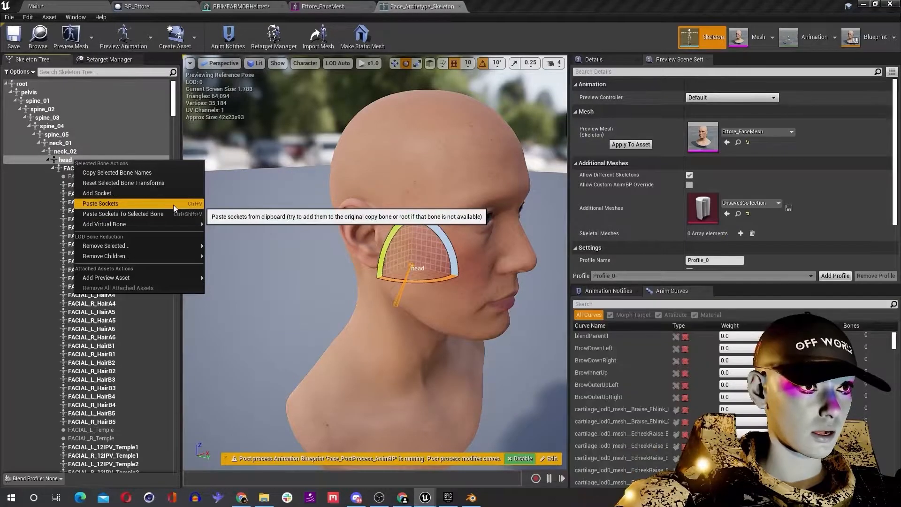
{"action": "left_click", "coordinate": [101, 203]}
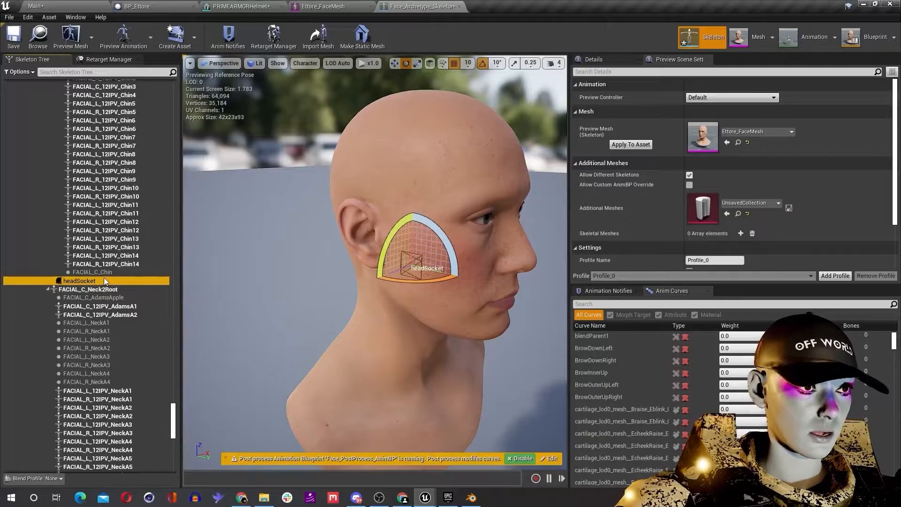
{"action": "mouse_move", "coordinate": [138, 7]}
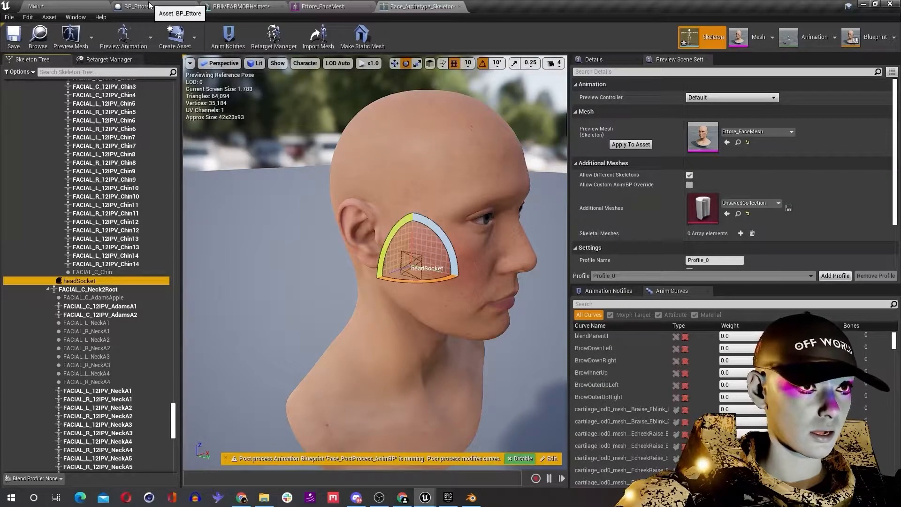
- Pick the PRIMEARMORHelmet asset and add it to BP_Ettore, checking the armor's scale
{"action": "left_click", "coordinate": [34, 7]}
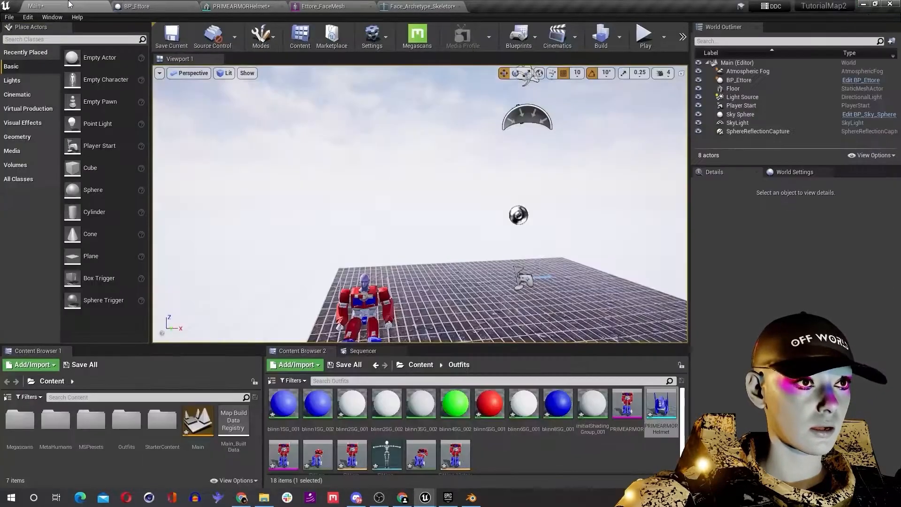
{"action": "left_click", "coordinate": [661, 403]}
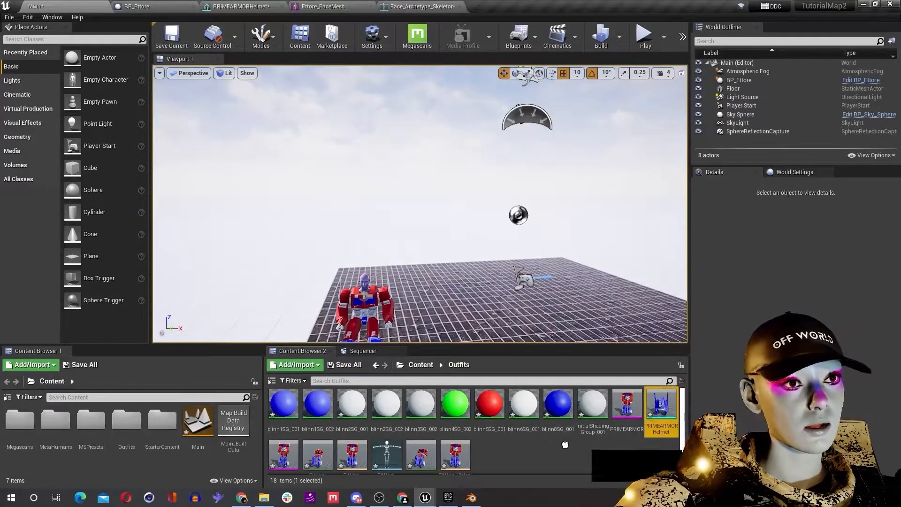
{"action": "left_click", "coordinate": [138, 6]}
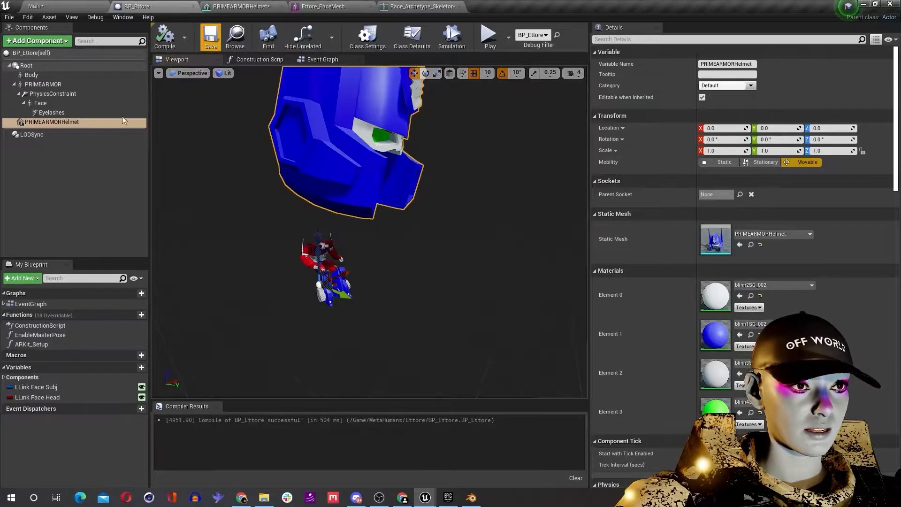
{"action": "left_click", "coordinate": [211, 36]}
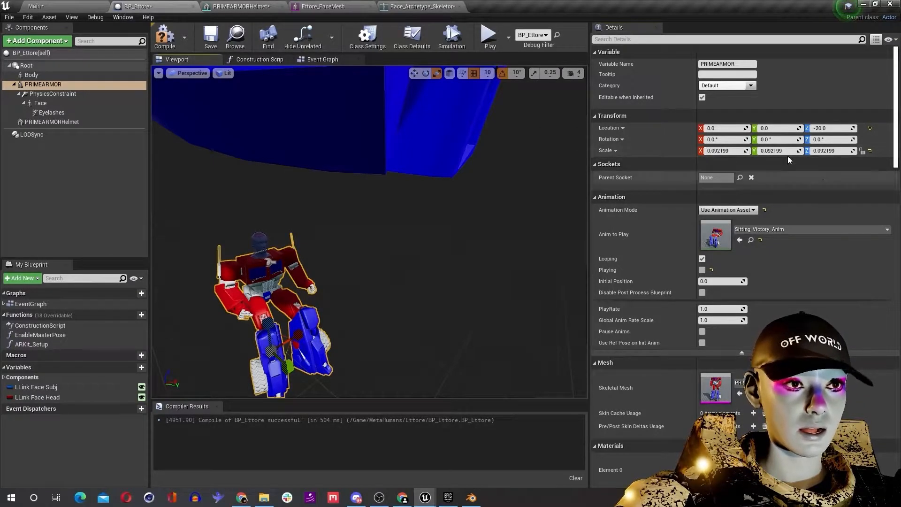
- Set the helmet component's Scale to 0.092199 to match the armor
{"action": "left_click", "coordinate": [51, 122]}
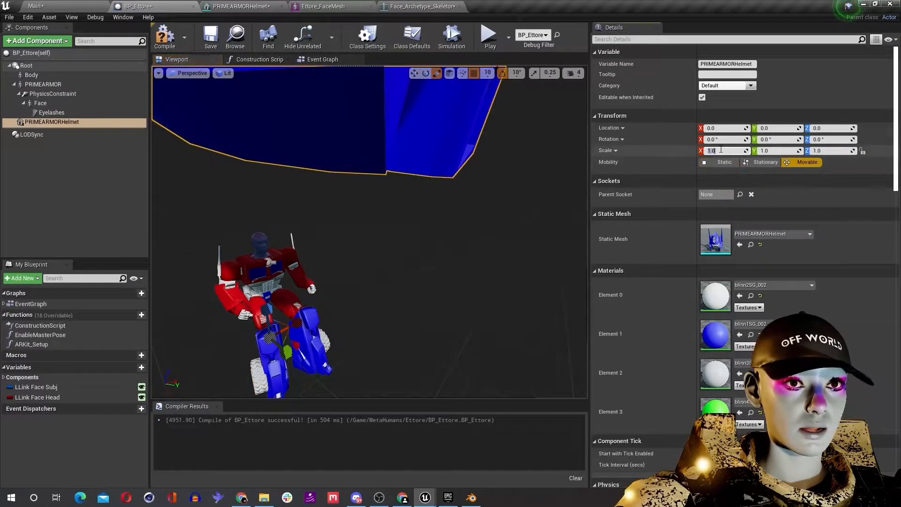
{"action": "type", "text": "0.092199"}
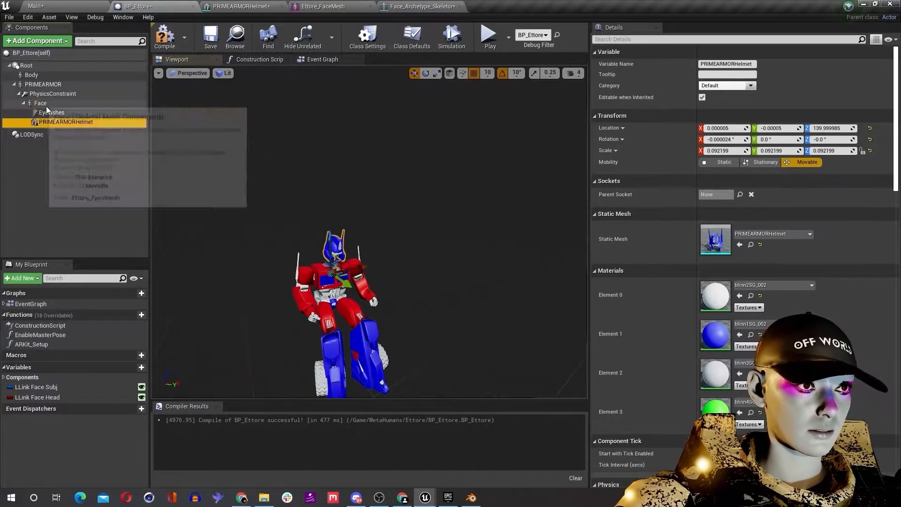
- Set the helmet's Parent Socket to headSocket and switch to rotating it upright
{"action": "double_click", "coordinate": [65, 122]}
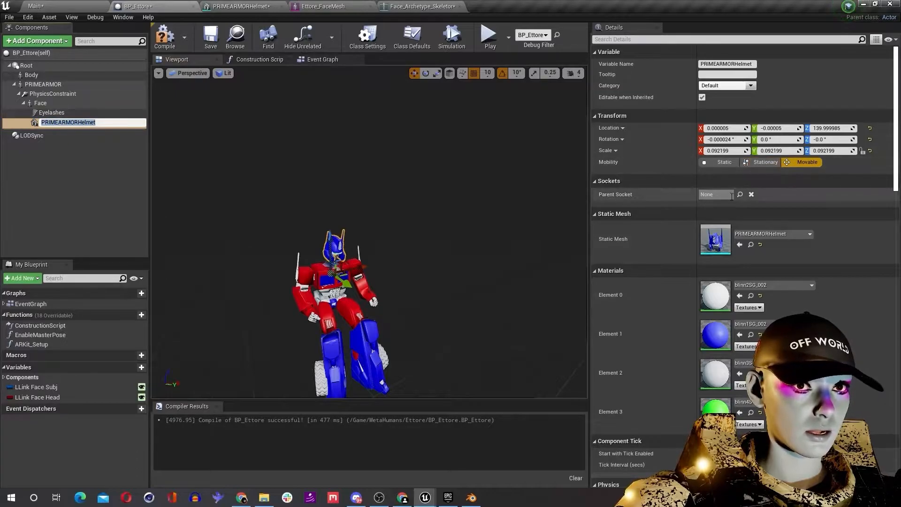
{"action": "left_click", "coordinate": [739, 194]}
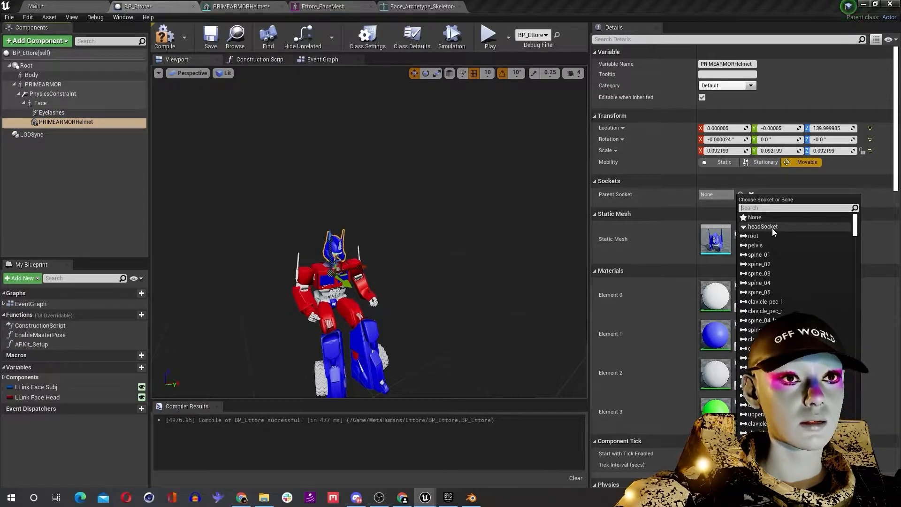
{"action": "left_click", "coordinate": [763, 226]}
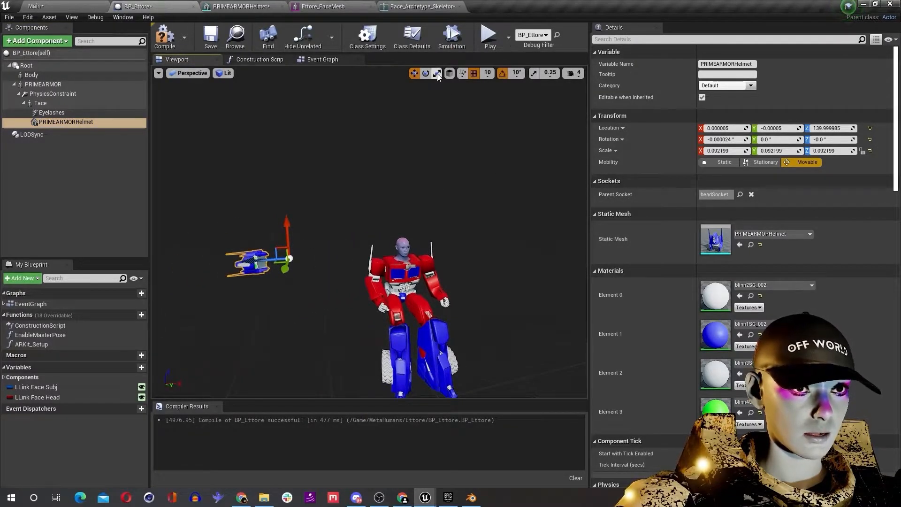
{"action": "left_click", "coordinate": [426, 73]}
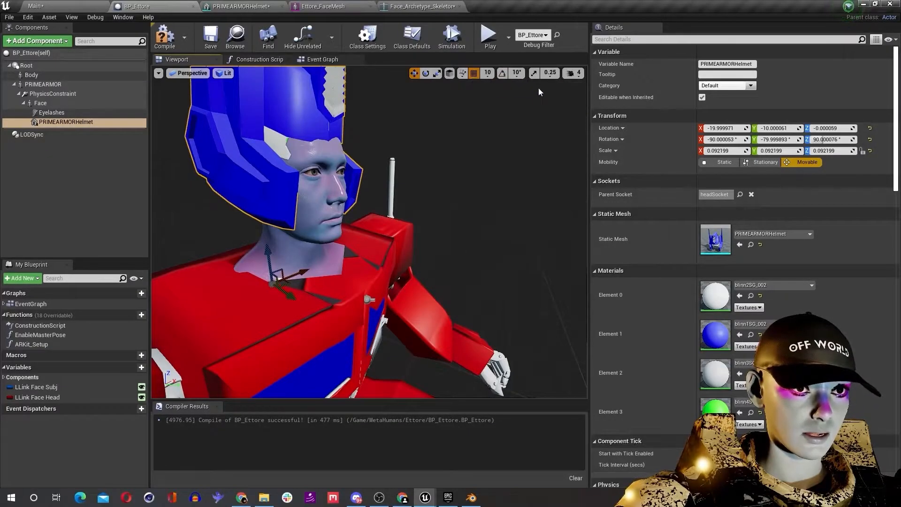
- Choose a finer scale snap increment and adjust the helmet until the face shows through the visor
{"action": "left_click", "coordinate": [550, 73]}
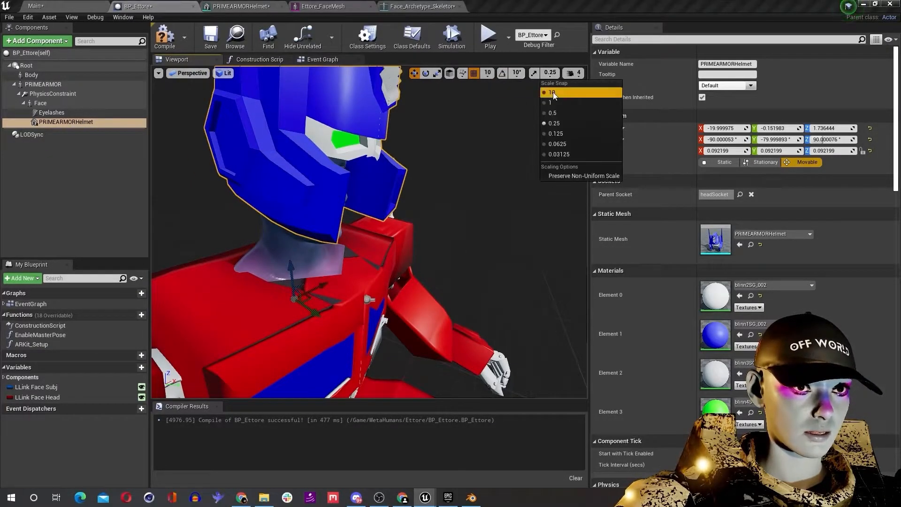
{"action": "left_click", "coordinate": [558, 154]}
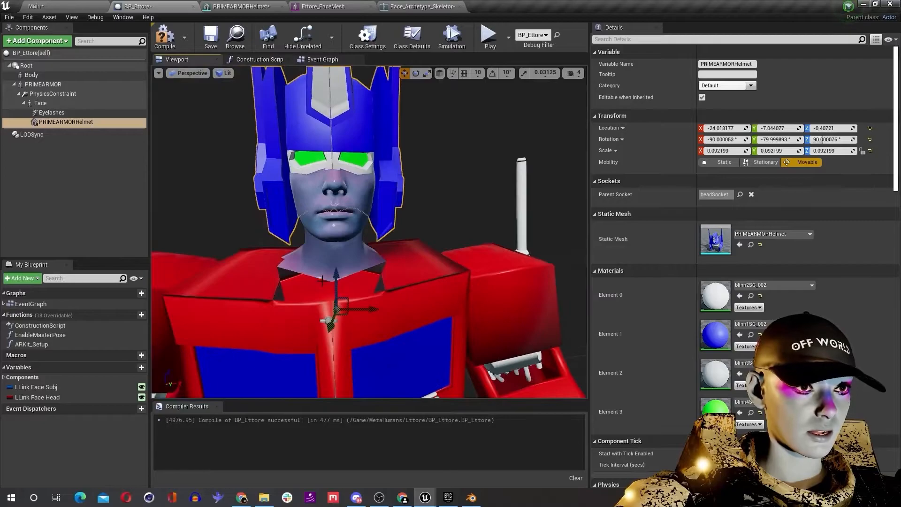
{"action": "left_click", "coordinate": [44, 83]}
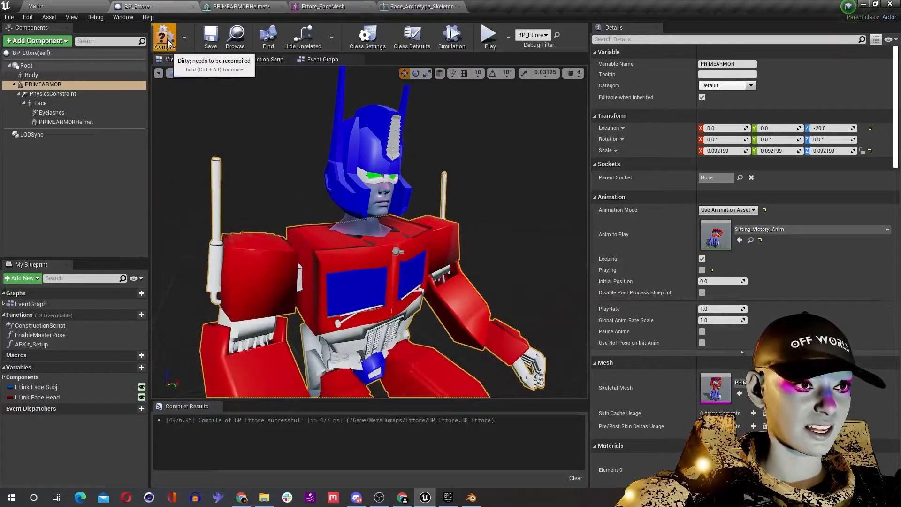
- Compile the blueprint and tick Playing on the PRIMEARMOR component's animation
{"action": "left_click", "coordinate": [165, 36]}
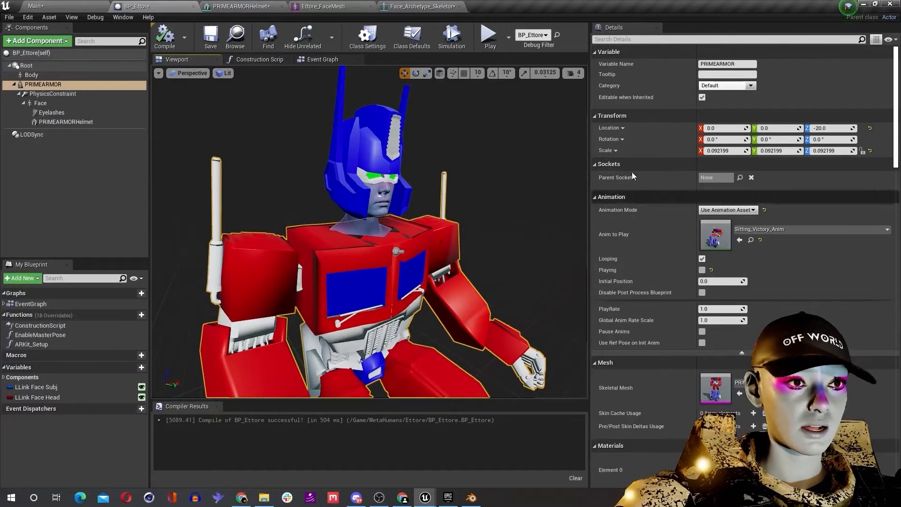
{"action": "left_click", "coordinate": [26, 64]}
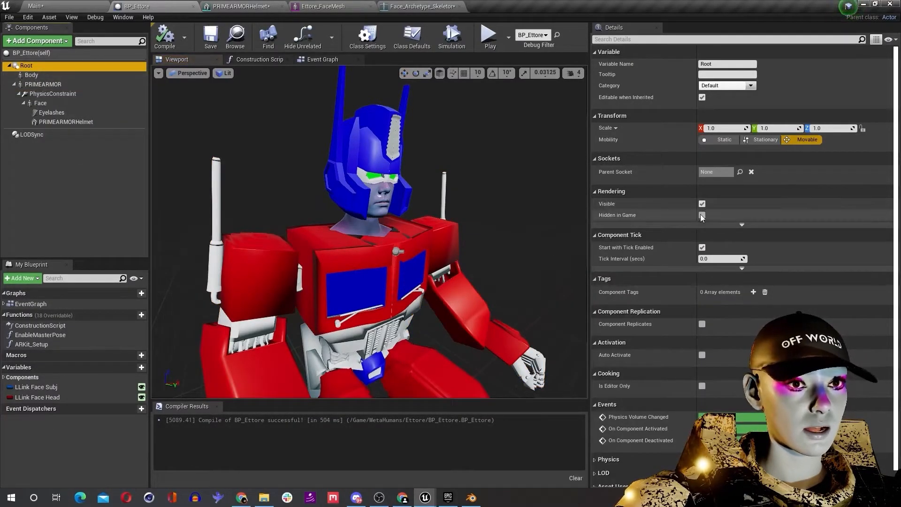
{"action": "left_click", "coordinate": [43, 84]}
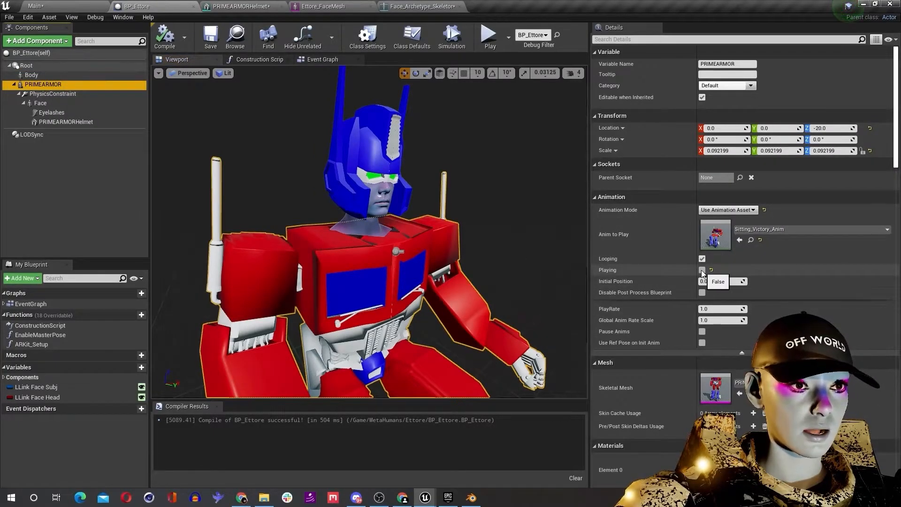
{"action": "left_click", "coordinate": [702, 270]}
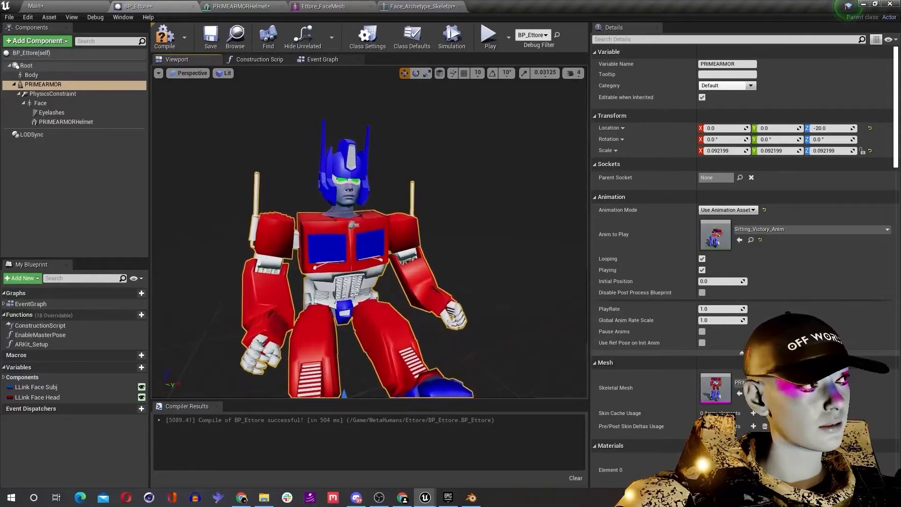
- Run the level to watch the helmeted robot animate
{"action": "left_click", "coordinate": [34, 5]}
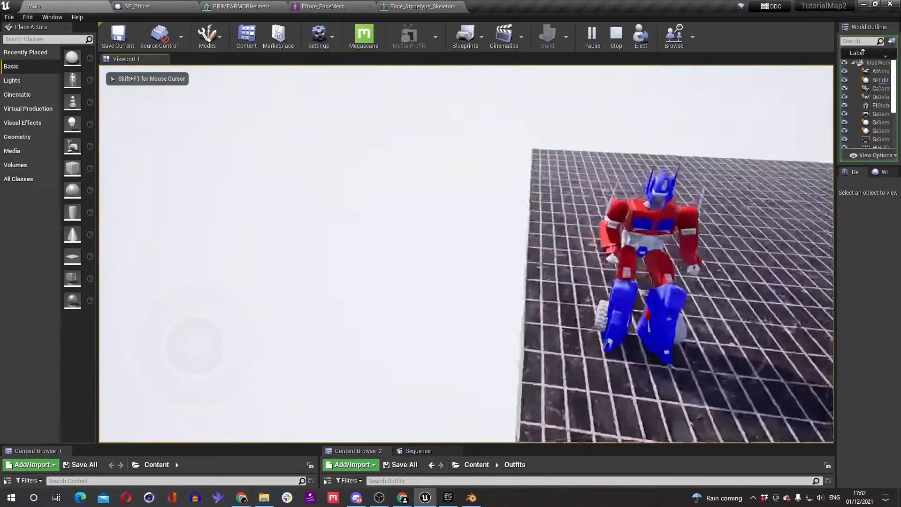